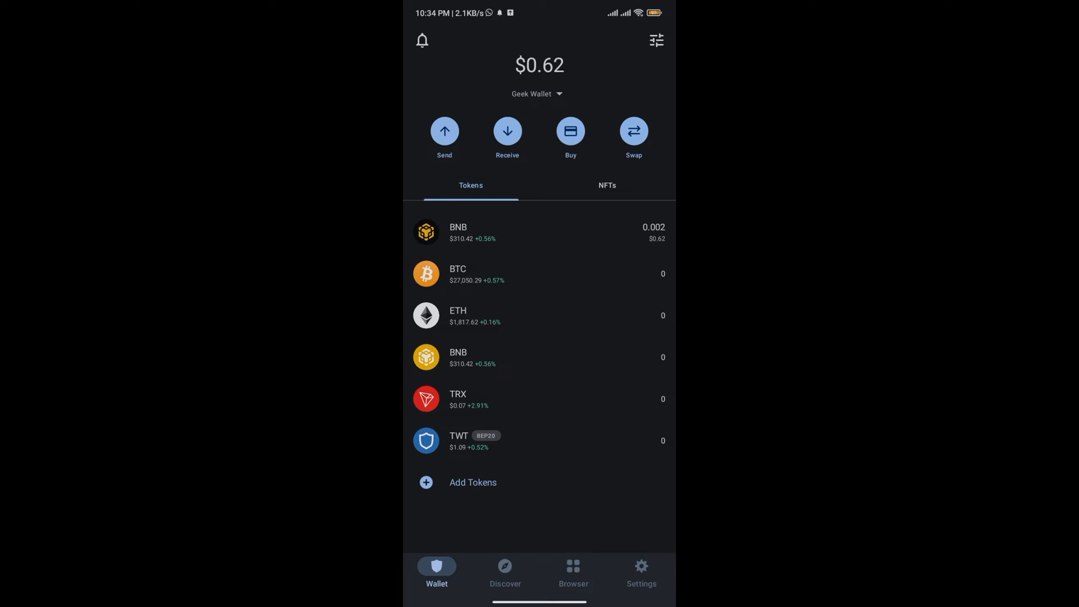
- Open Add Tokens, reach the token search list, then switch to Pepe's CoinMarketCap page
{"action": "left_click", "coordinate": [472, 481]}
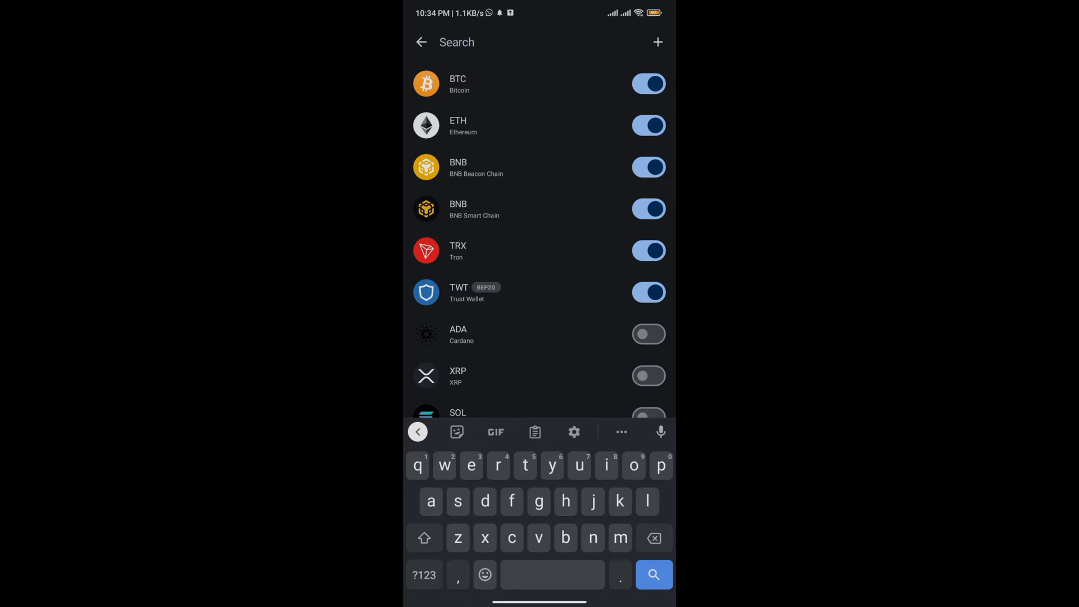
{"action": "left_click", "coordinate": [456, 42]}
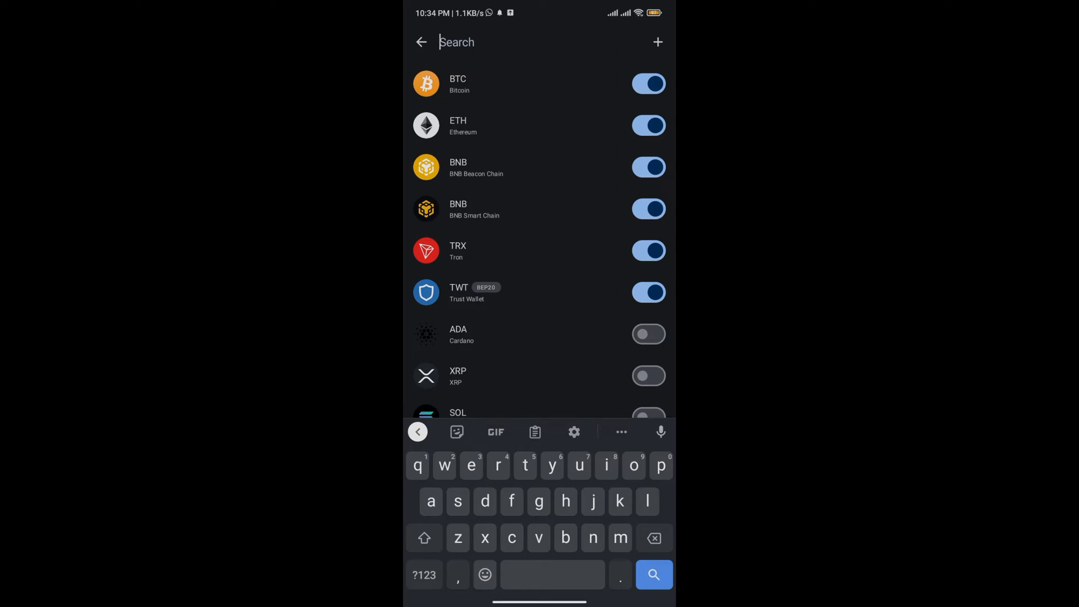
{"action": "left_click", "coordinate": [656, 42]}
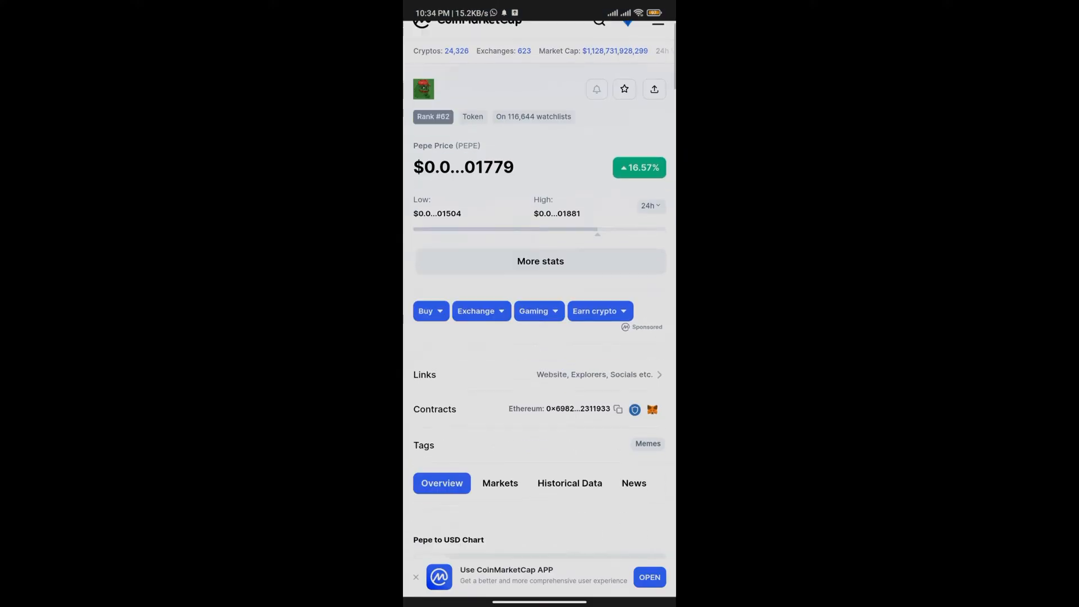
- Follow Pepe's Ethereum contract address from CoinMarketCap to its Etherscan token page
{"action": "scroll", "scroll_direction": "down", "scroll_amount": 3}
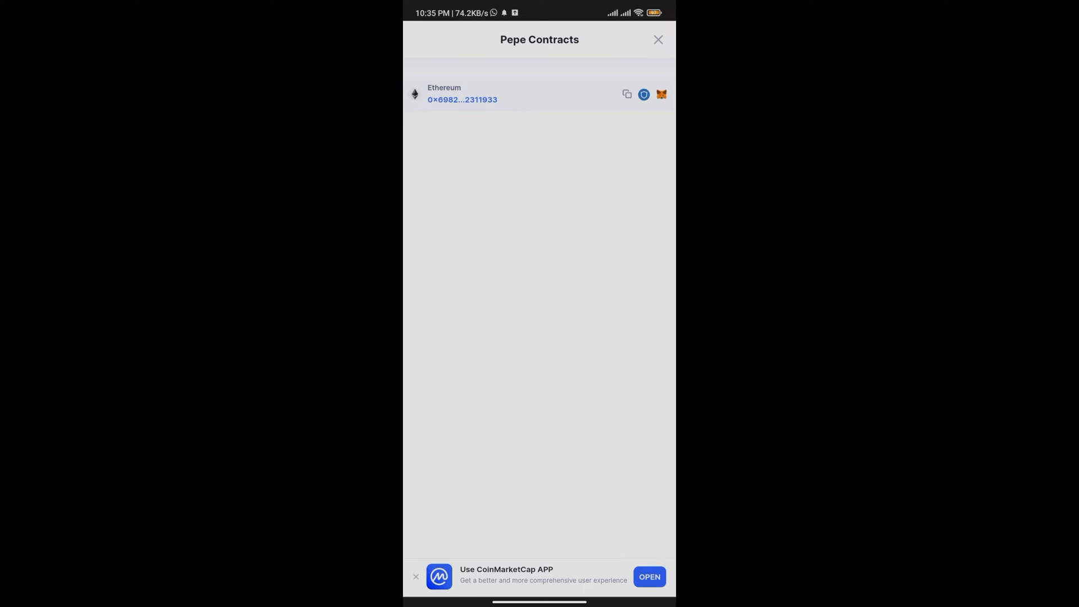
{"action": "left_click", "coordinate": [538, 95]}
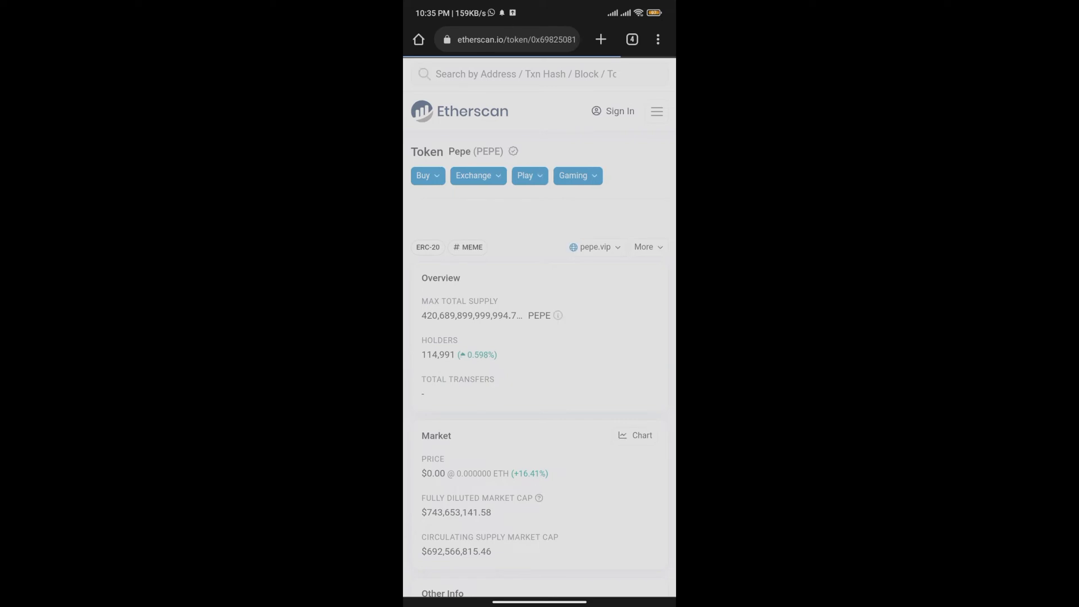
- Copy the full PEPE contract address from Etherscan's Other Info section
{"action": "scroll", "scroll_direction": "down", "scroll_amount": 3}
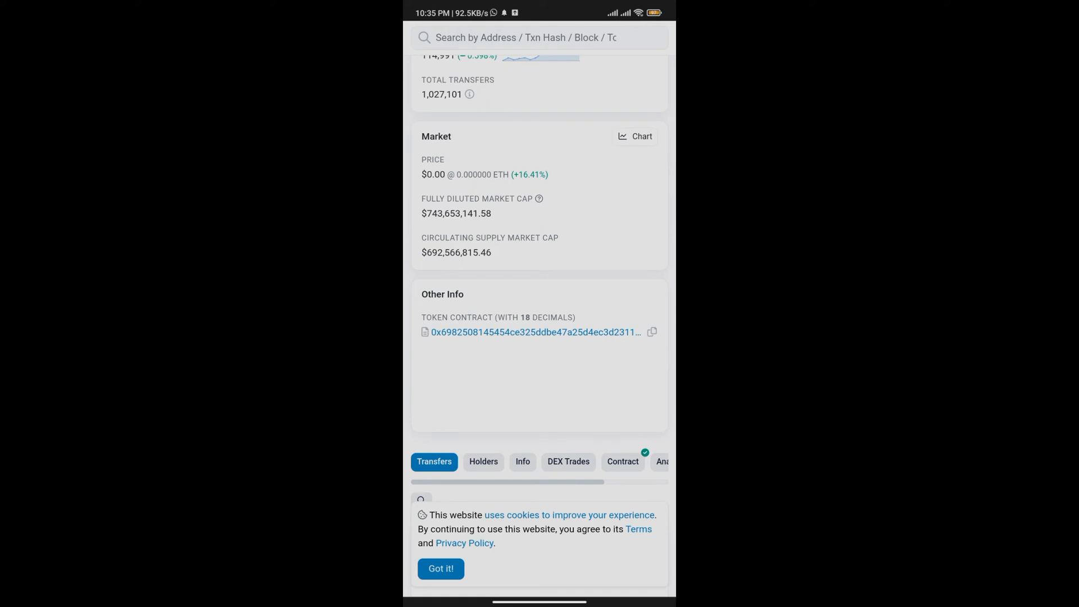
{"action": "left_click", "coordinate": [650, 332]}
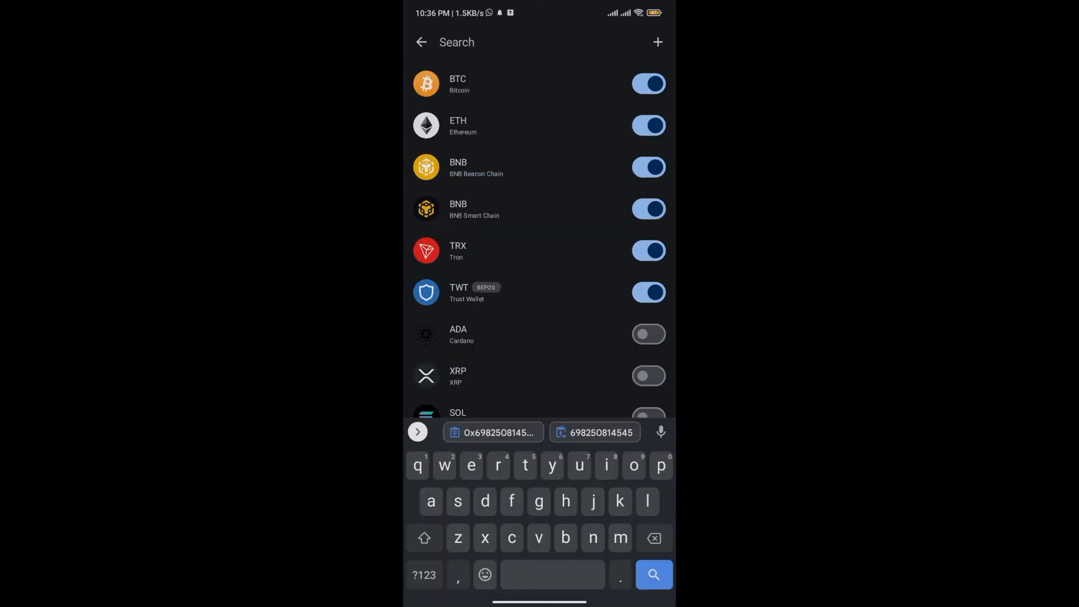
- Finish adding PEPE (ERC20) and return to the wallet home list
{"action": "left_click", "coordinate": [421, 42]}
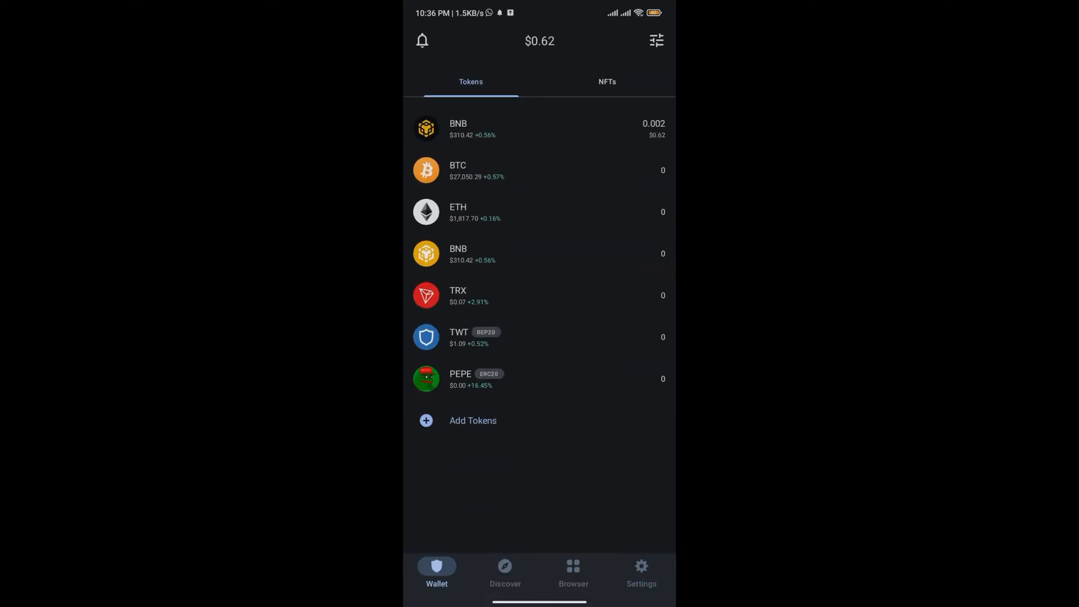